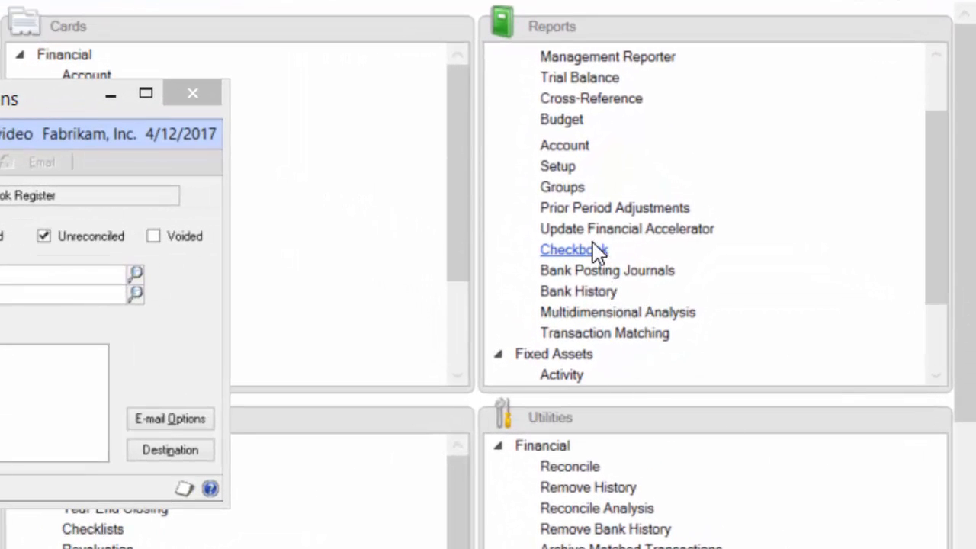
# Close the Checkbook Report Options and Checkbook Reports windows and launch SmartList
pyautogui.click(573, 249)
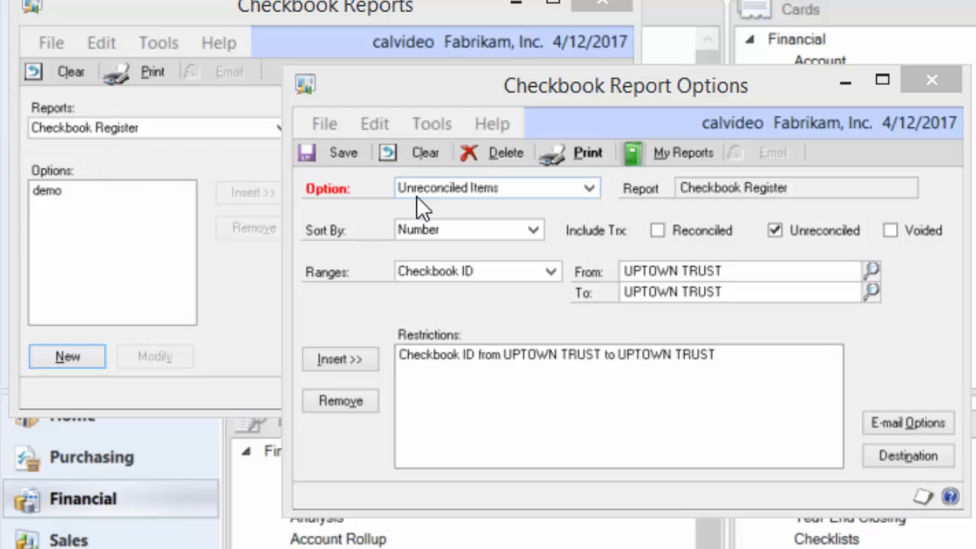
pyautogui.moveTo(503, 219)
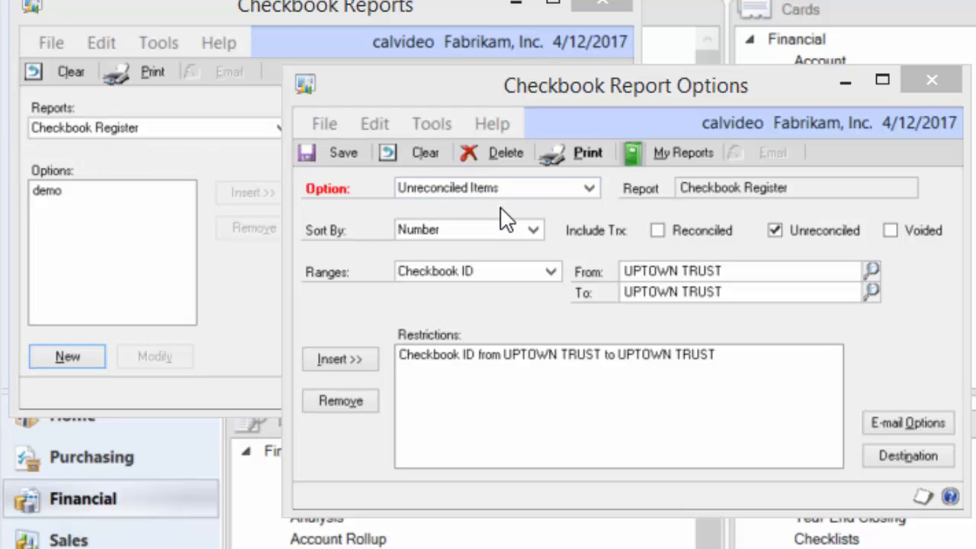
pyautogui.moveTo(783, 264)
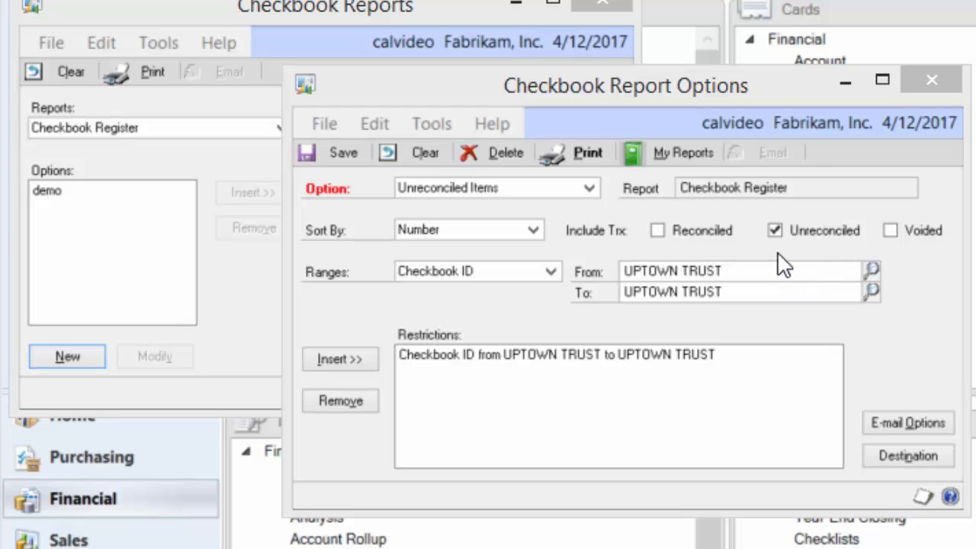
pyautogui.moveTo(812, 244)
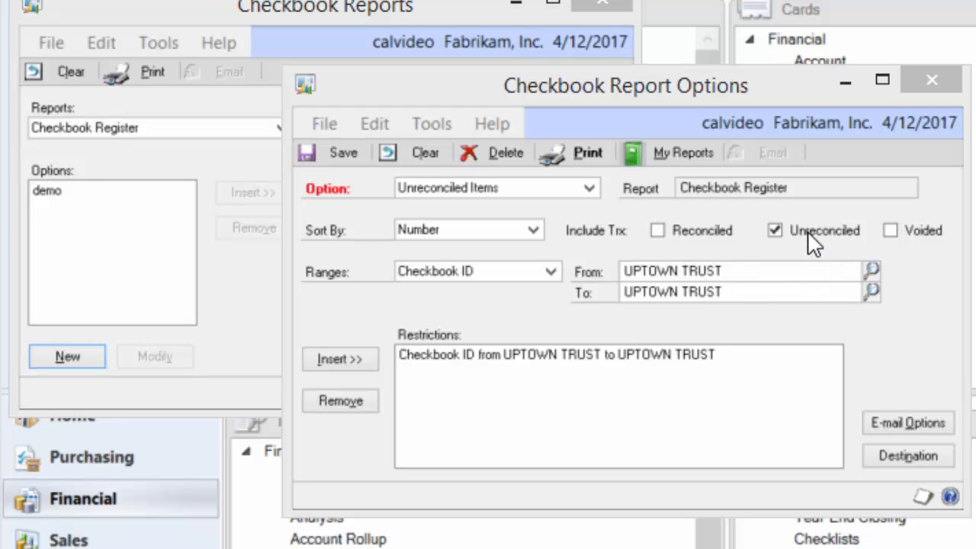
pyautogui.moveTo(793, 256)
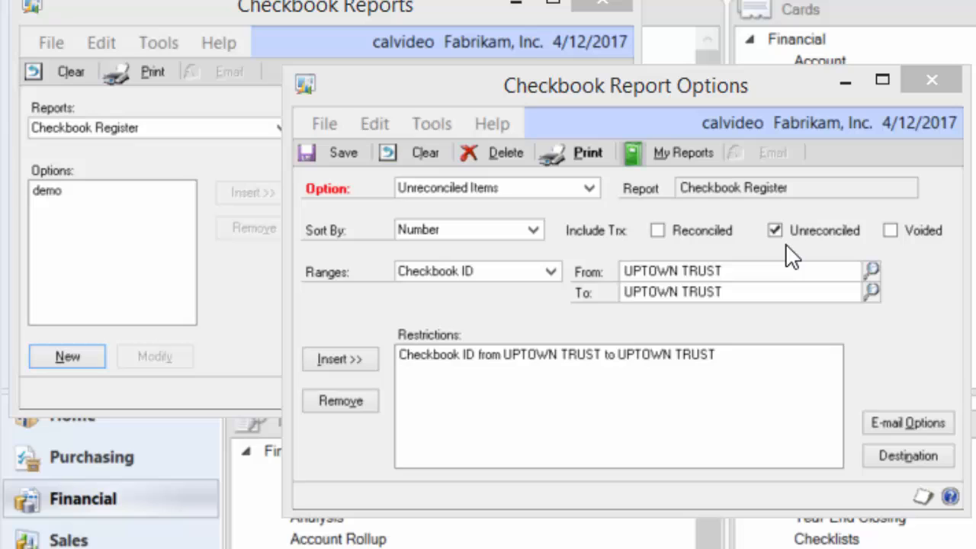
pyautogui.moveTo(613, 167)
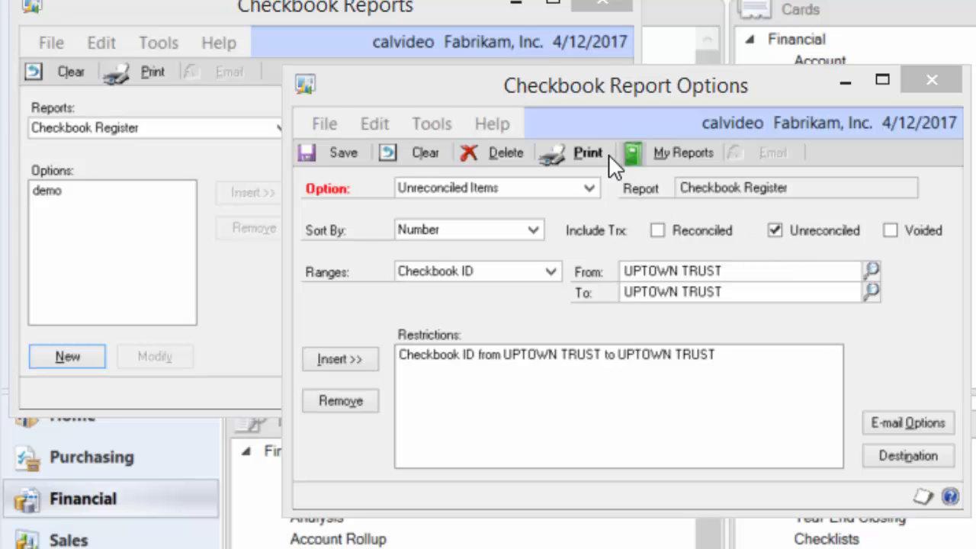
pyautogui.click(577, 153)
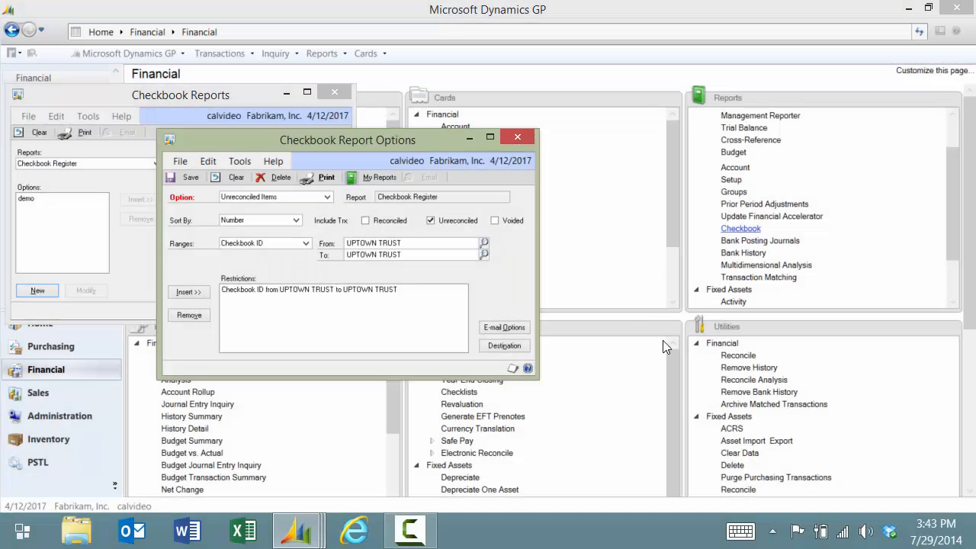
pyautogui.moveTo(528, 122)
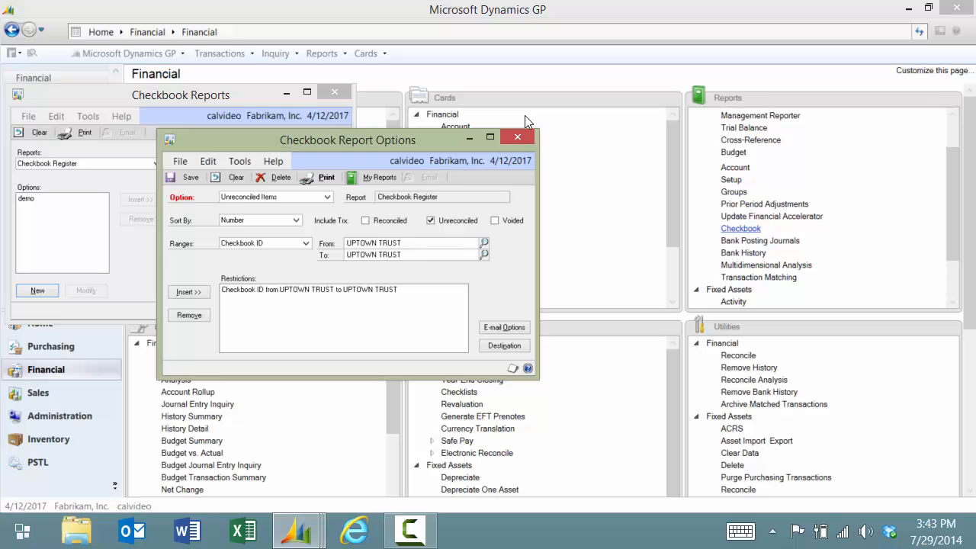
pyautogui.click(518, 137)
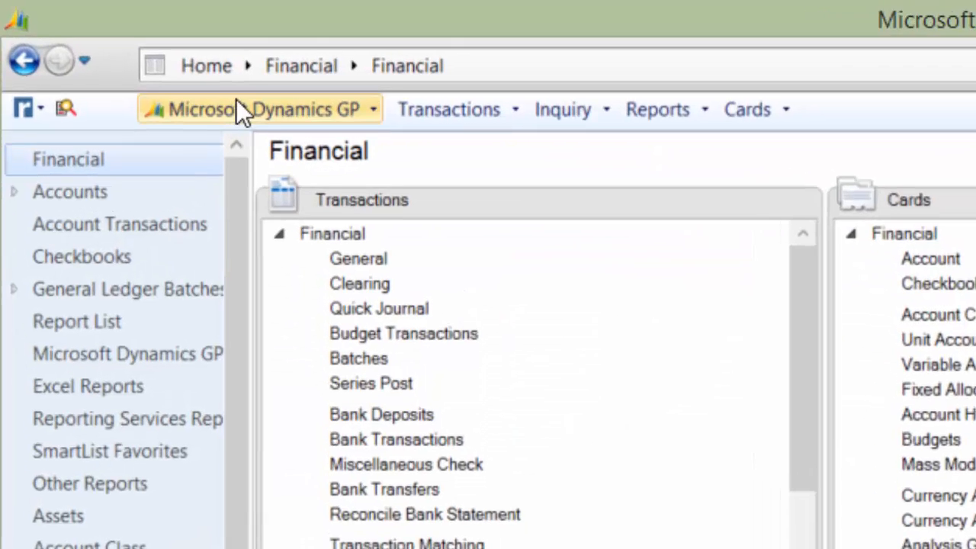
pyautogui.click(259, 109)
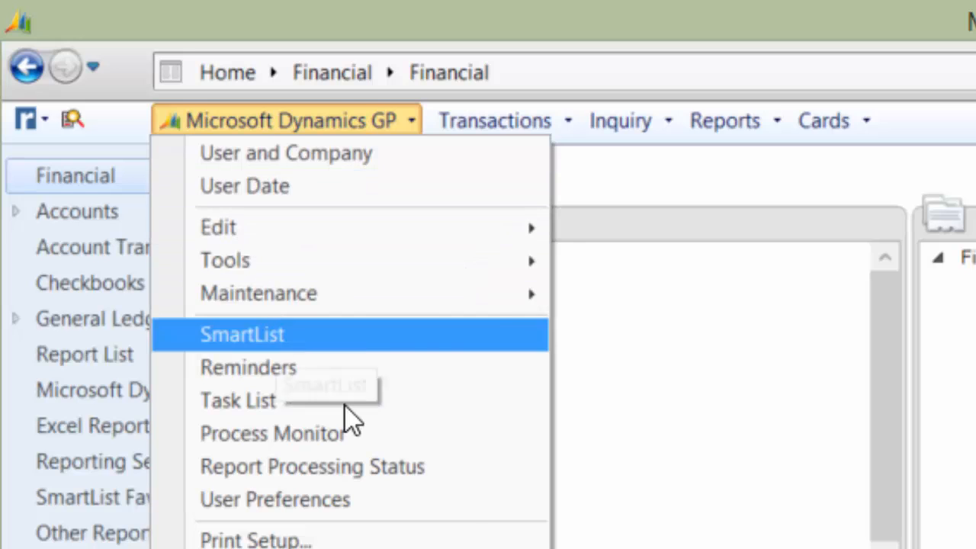
pyautogui.click(242, 334)
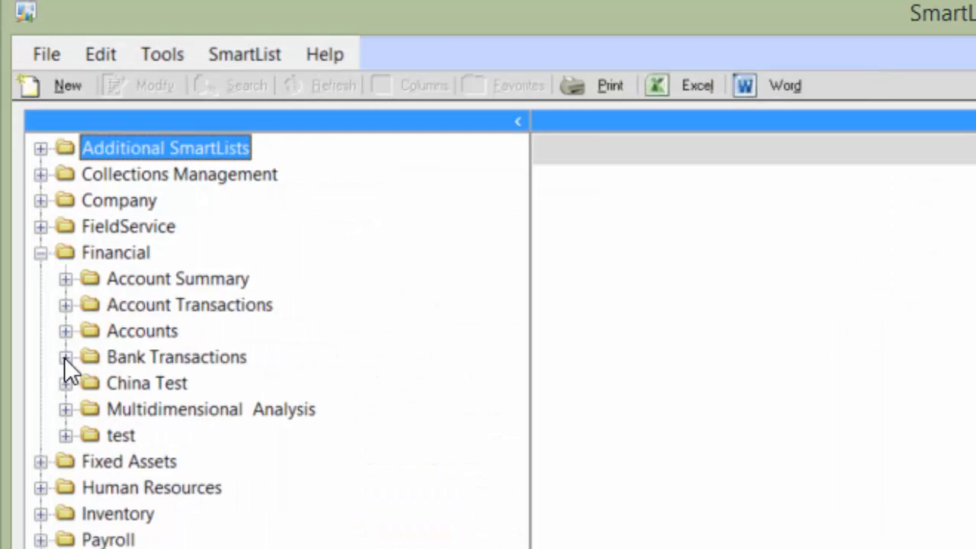
# Expand Bank Transactions and open the saved 'Unreconciled Transactions - UPTOWN TRUST' list
pyautogui.click(65, 356)
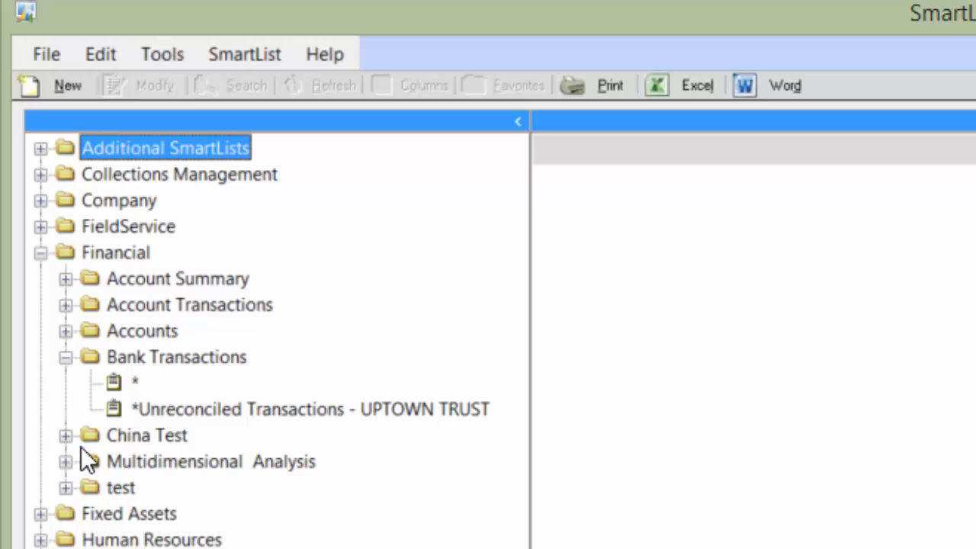
pyautogui.moveTo(244, 412)
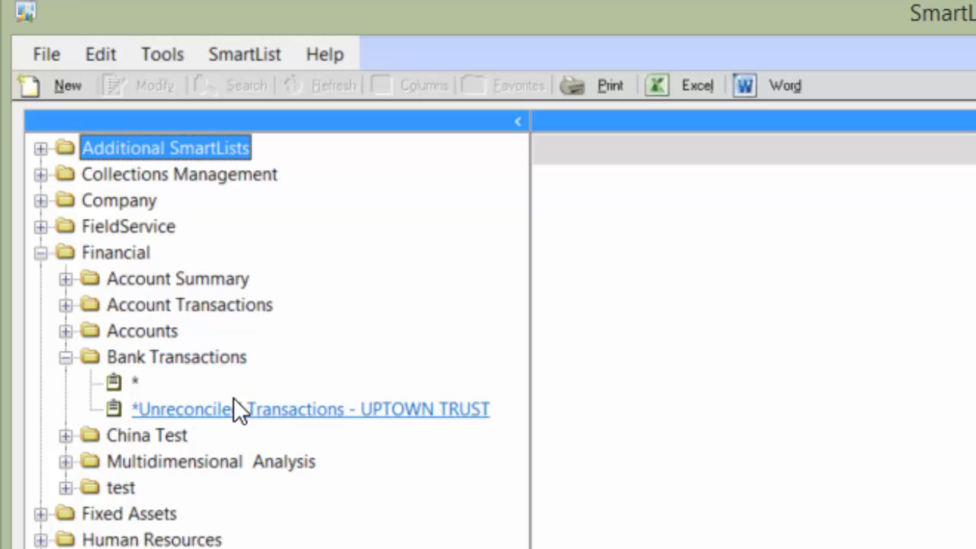
pyautogui.moveTo(263, 420)
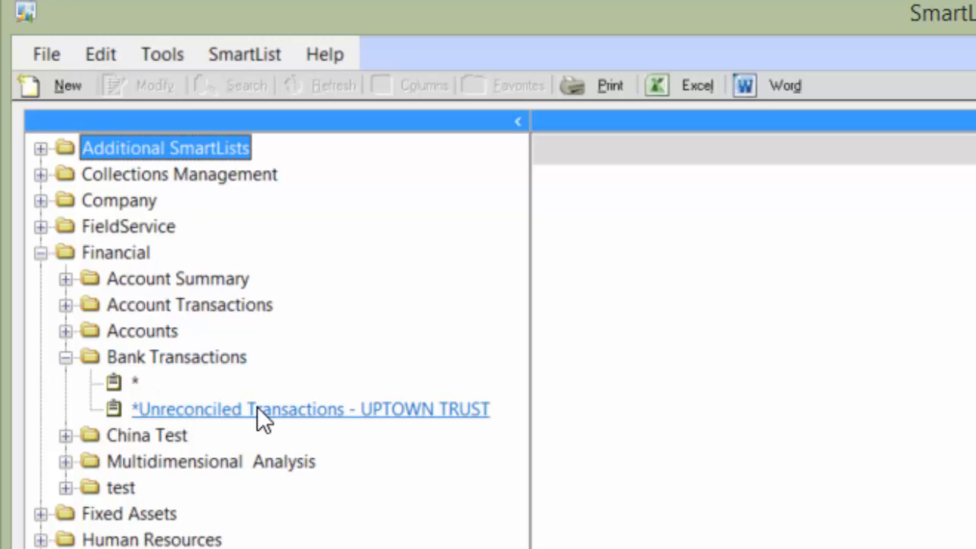
pyautogui.moveTo(400, 422)
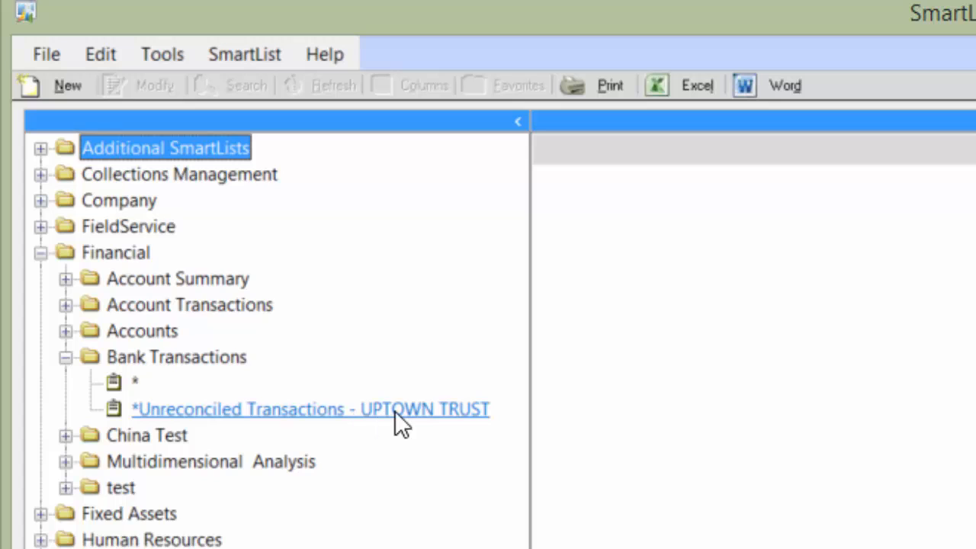
pyautogui.moveTo(408, 426)
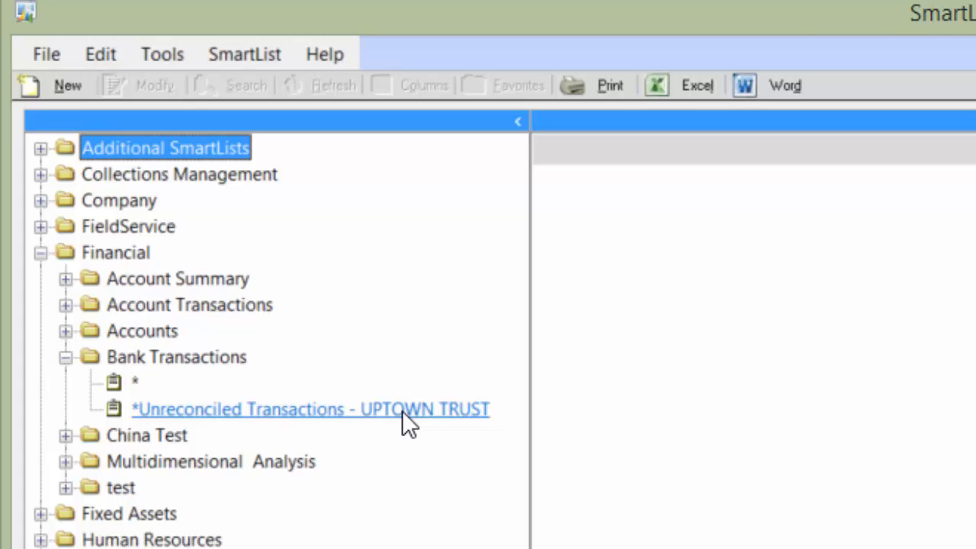
pyautogui.doubleClick(310, 409)
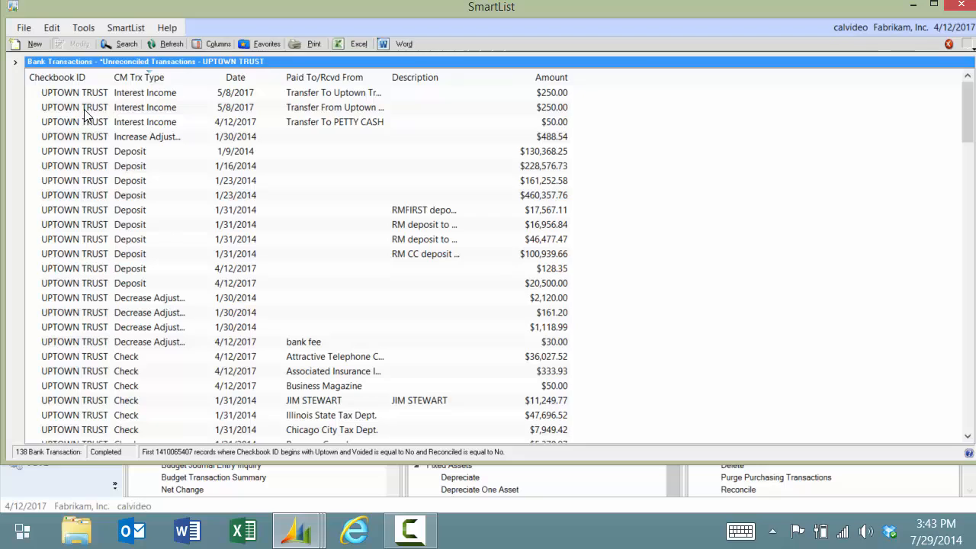
pyautogui.moveTo(91, 183)
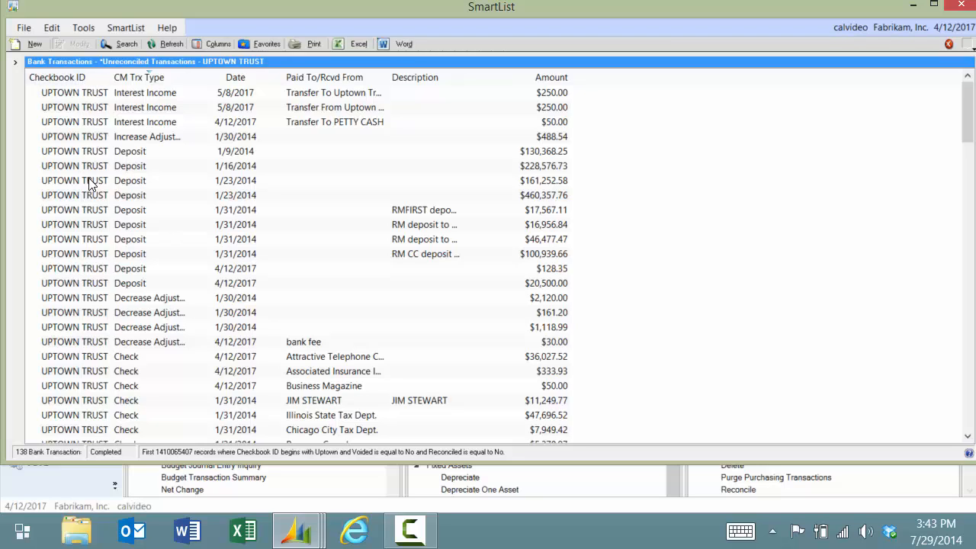
pyautogui.moveTo(151, 229)
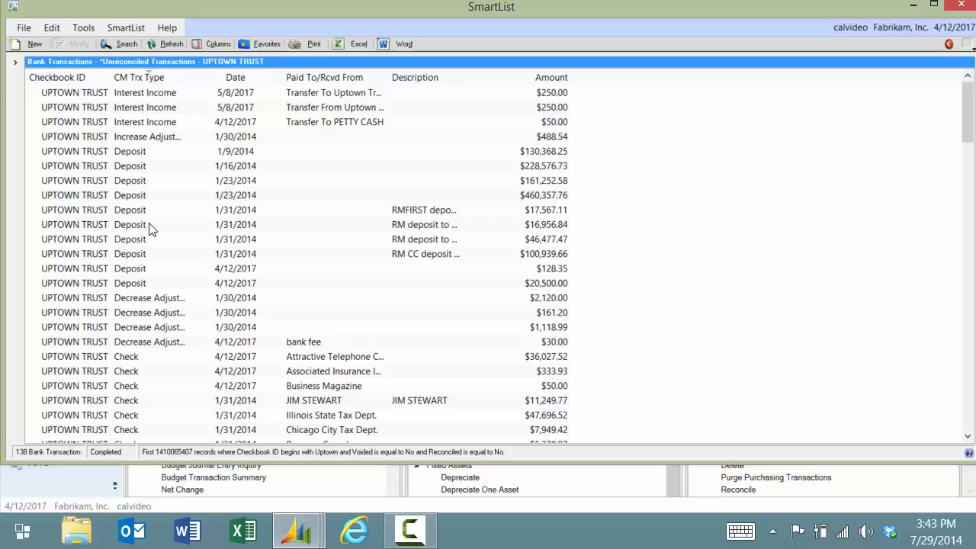
pyautogui.moveTo(265, 257)
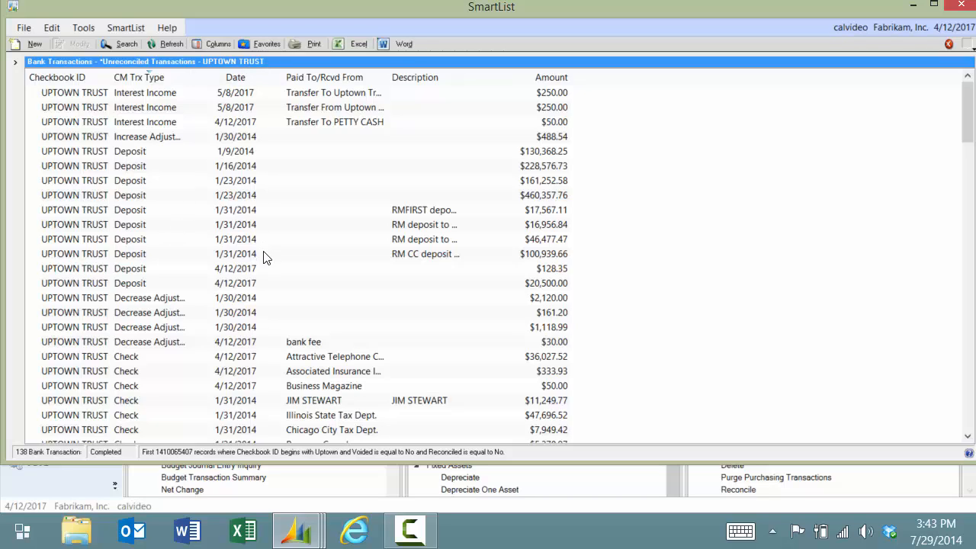
pyautogui.moveTo(396, 309)
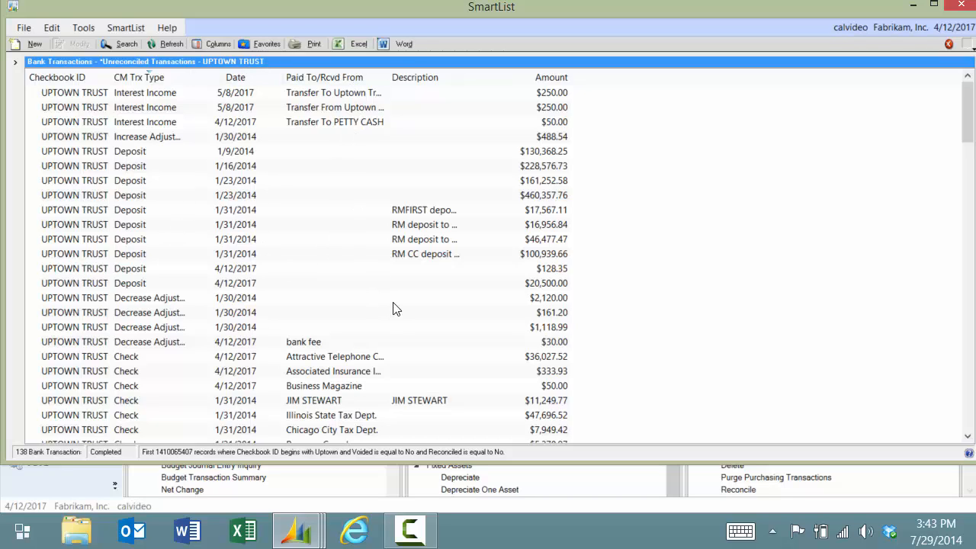
pyautogui.moveTo(267, 83)
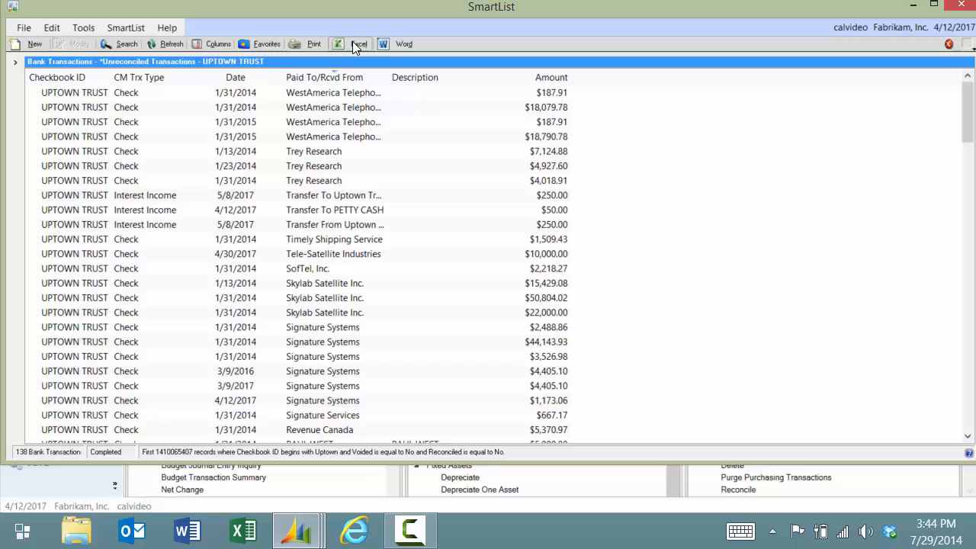
# Export the 138 unreconciled UPTOWN TRUST transactions from SmartList to Excel
pyautogui.click(358, 43)
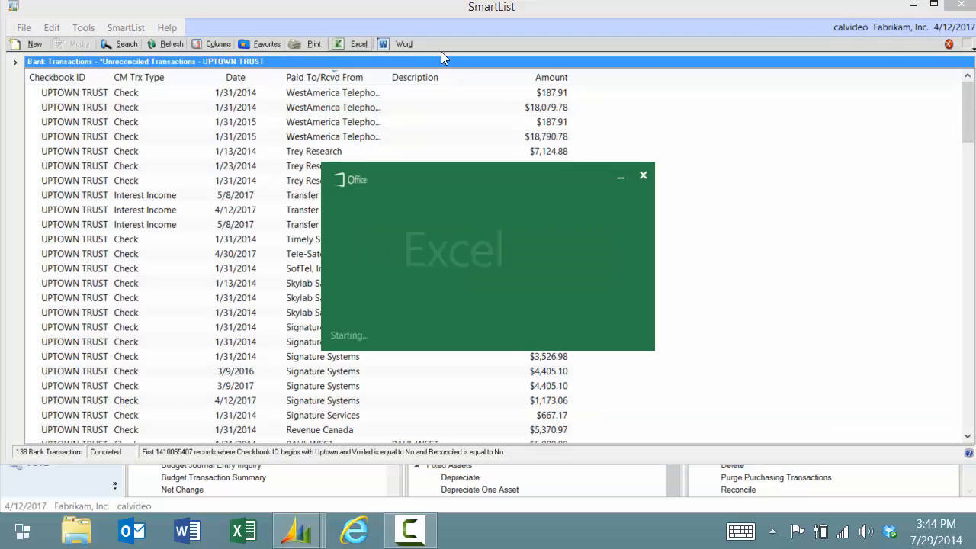
pyautogui.click(358, 44)
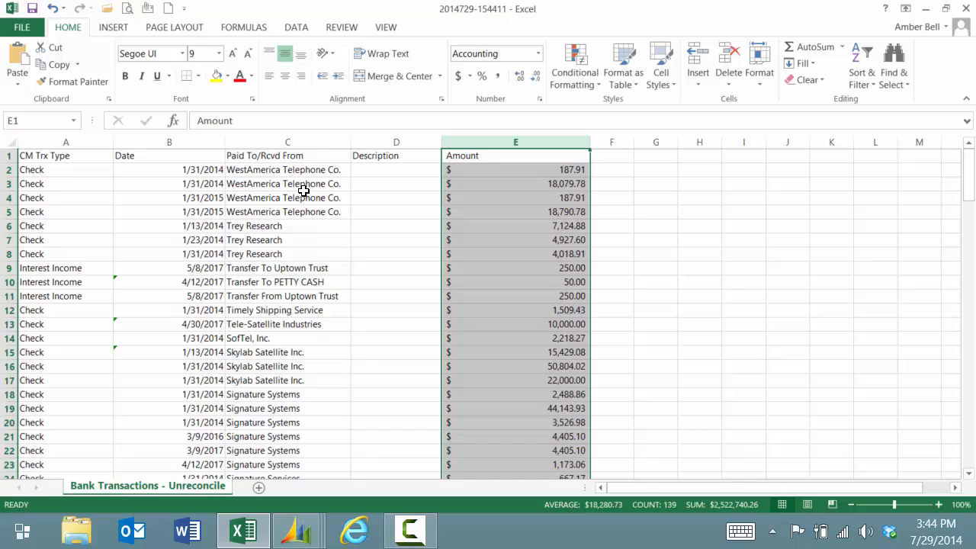
pyautogui.moveTo(287, 198)
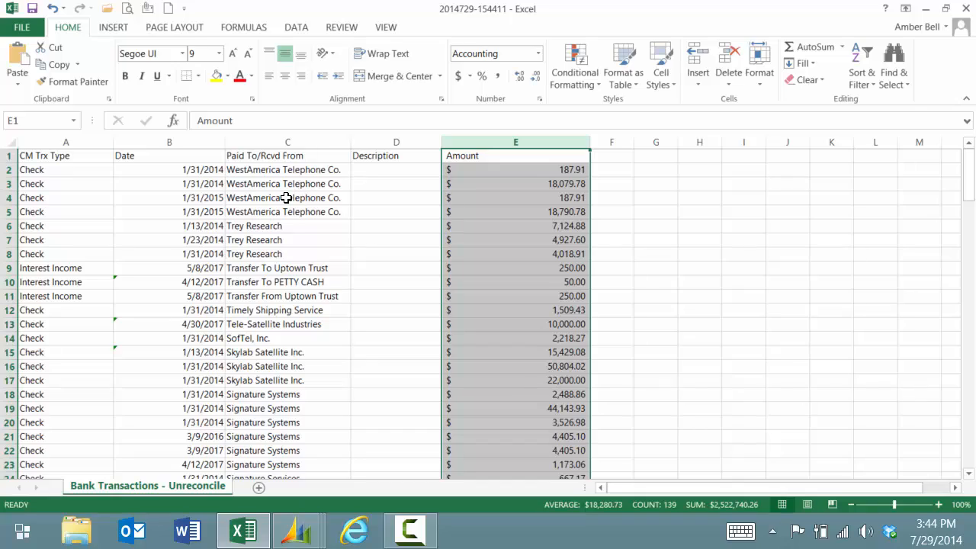